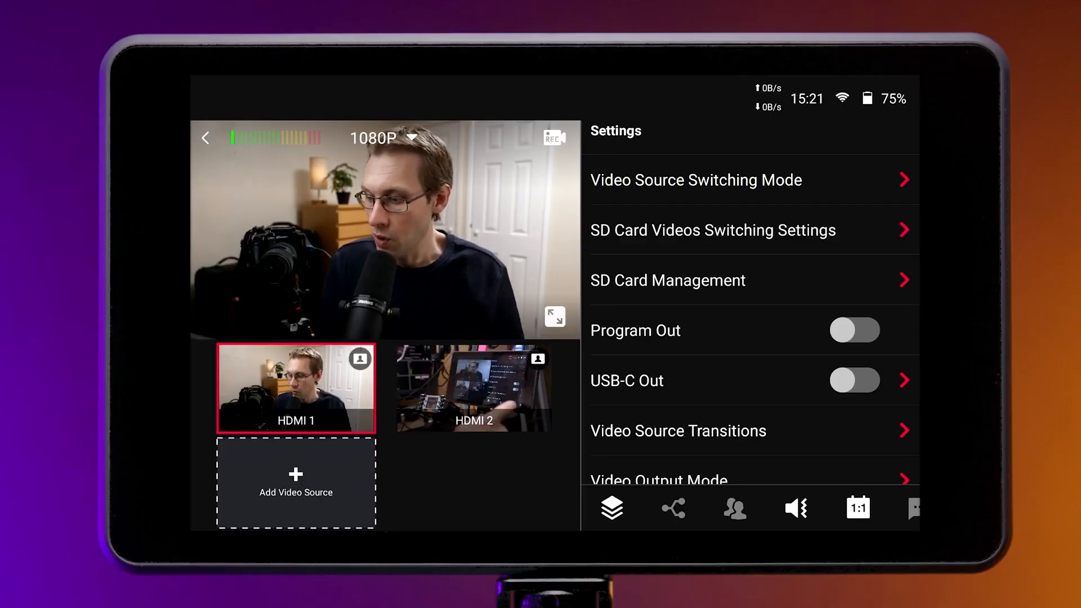
# Add Local Video1 as a video source alongside HDMI 1 and HDMI 2
pyautogui.scroll(-3)
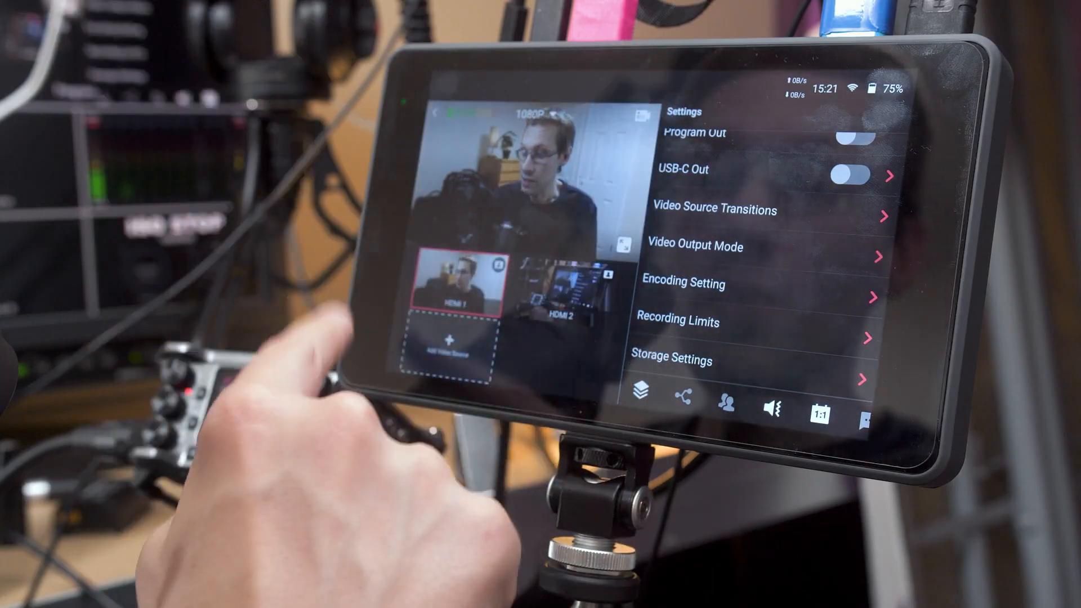
pyautogui.click(448, 350)
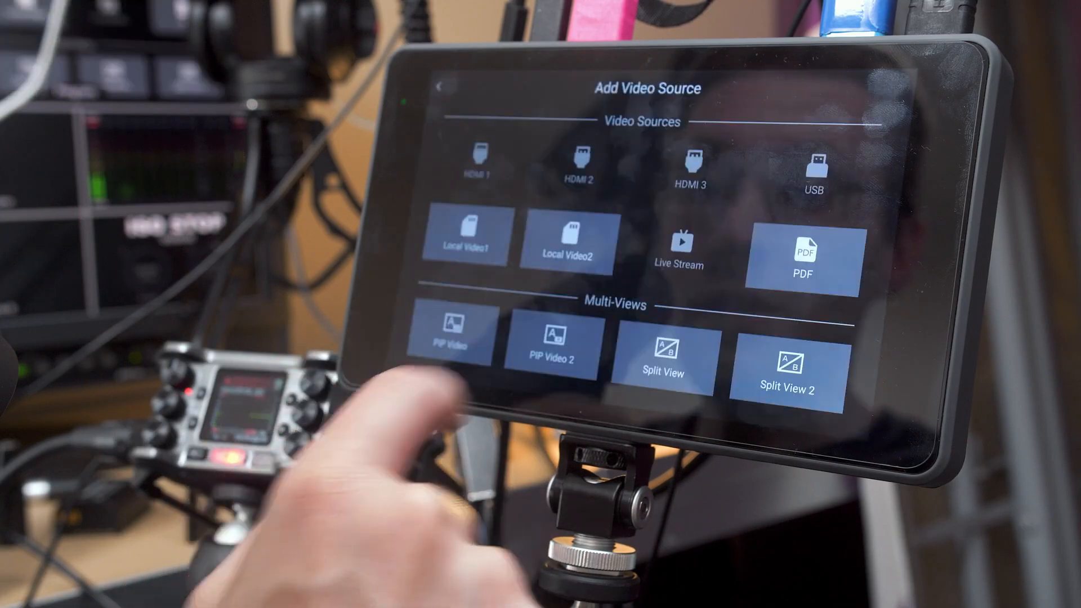
pyautogui.click(464, 241)
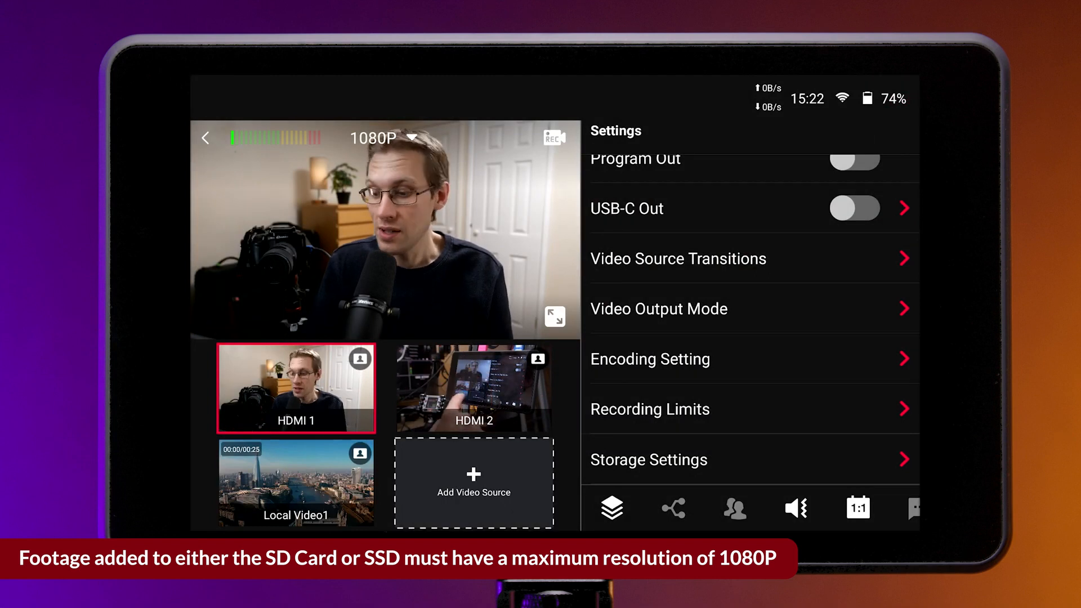
# Bring up the recording-destination prompt via REC, listing SD Card and USB Storage space
pyautogui.click(295, 482)
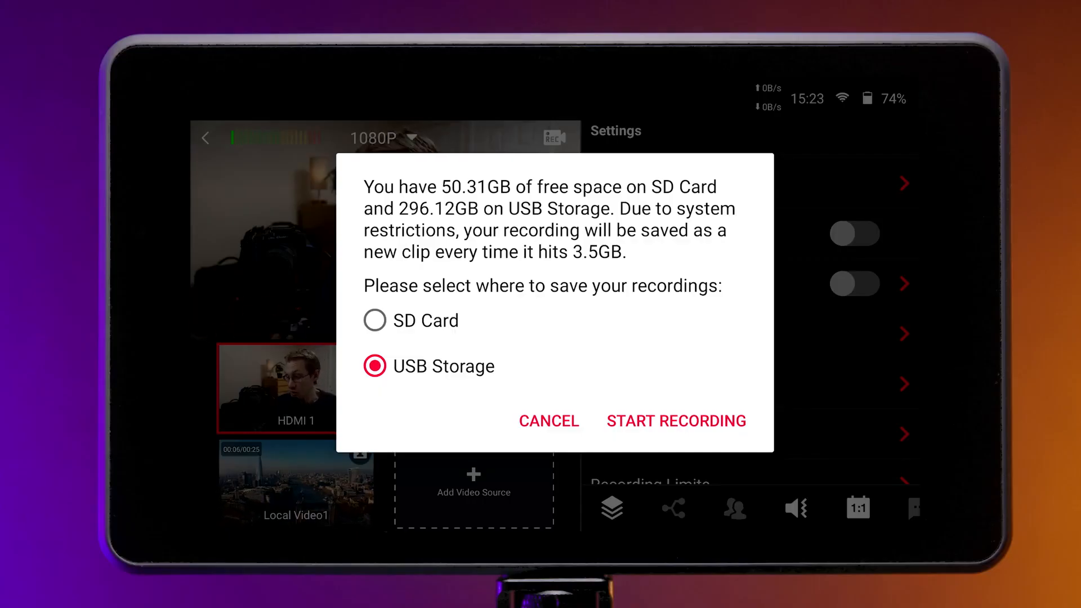
# Choose USB Storage over SD Card as destination and start recording
pyautogui.click(374, 320)
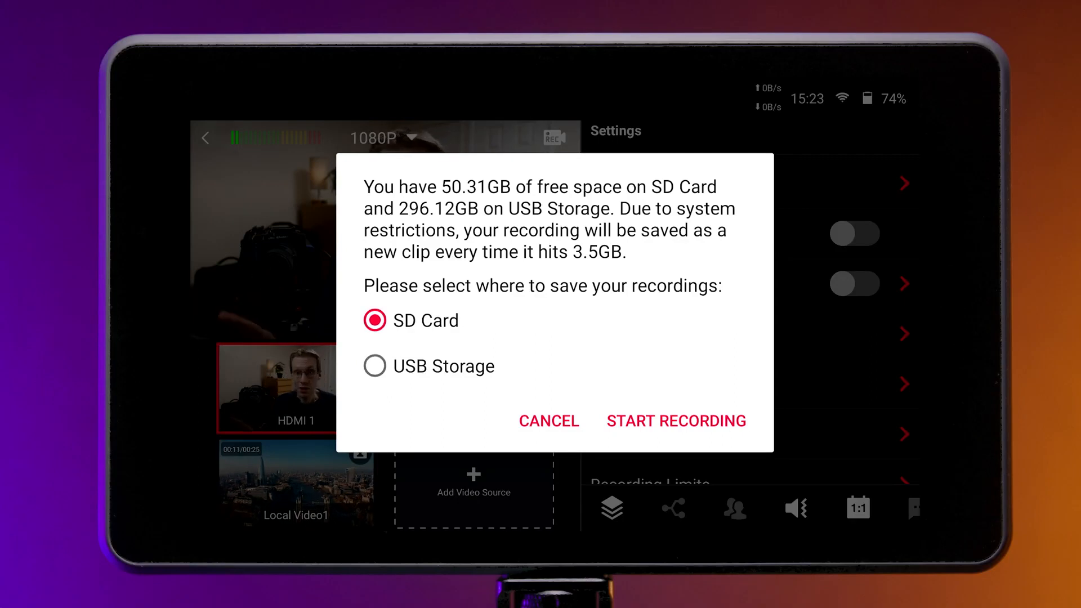
pyautogui.click(374, 366)
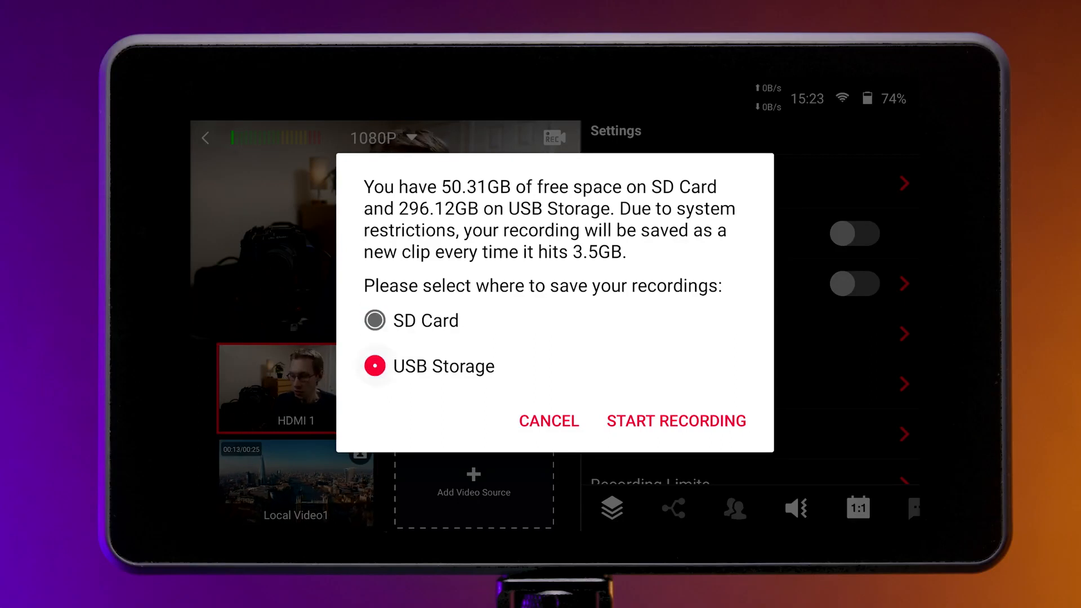
pyautogui.click(374, 366)
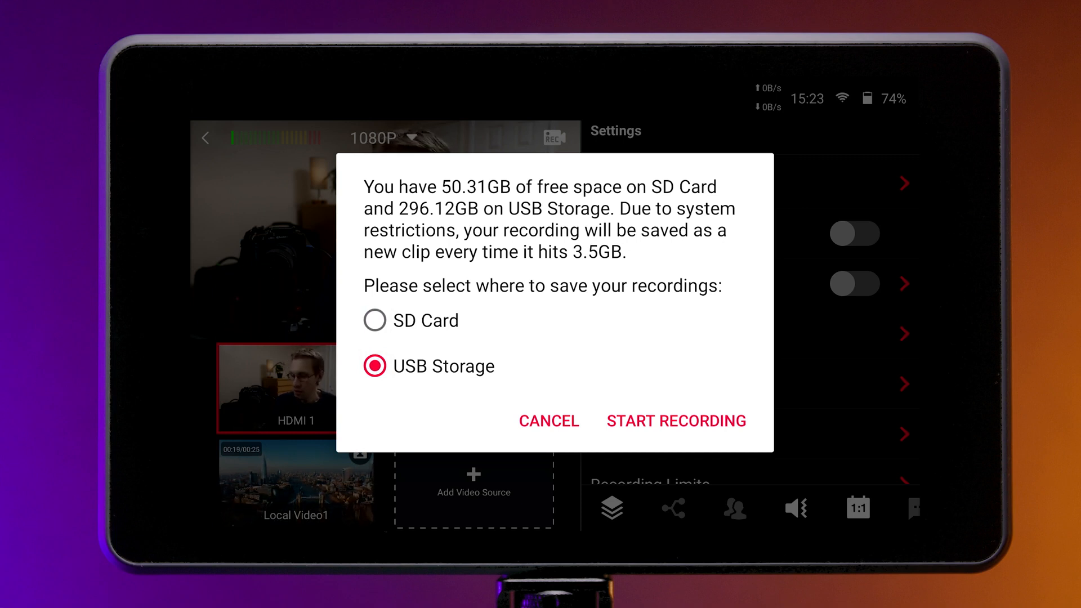
pyautogui.click(676, 420)
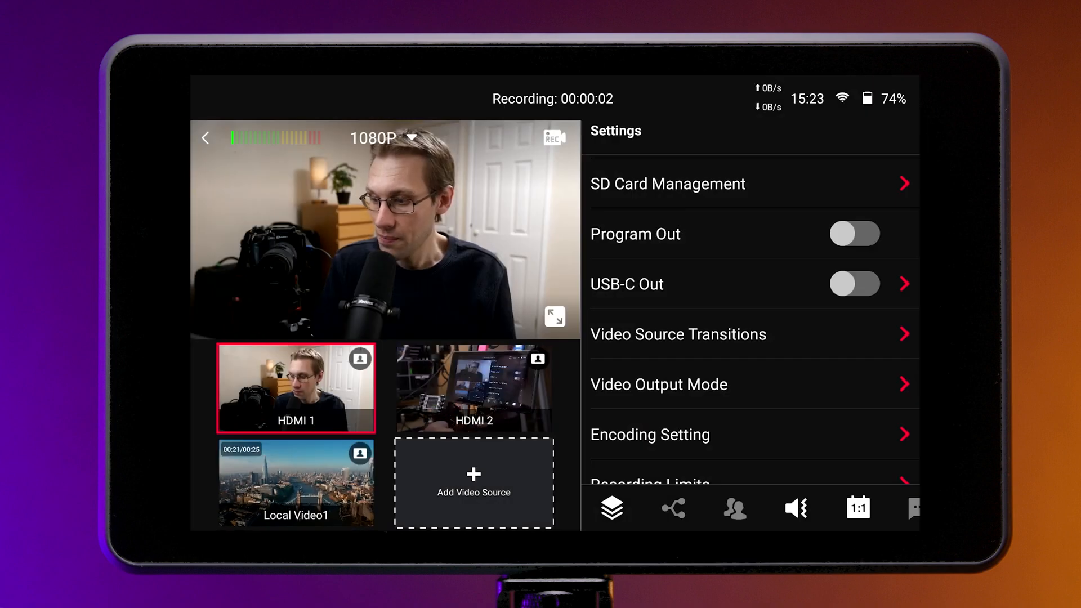
# Stop the USB Storage recording and confirm with DONE
pyautogui.click(650, 435)
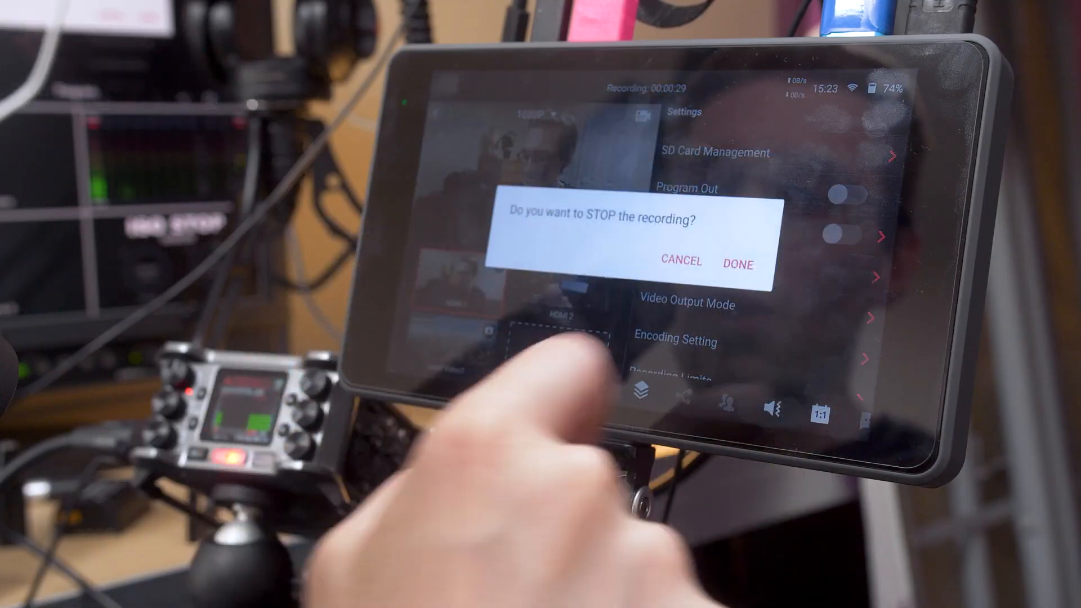
pyautogui.click(738, 264)
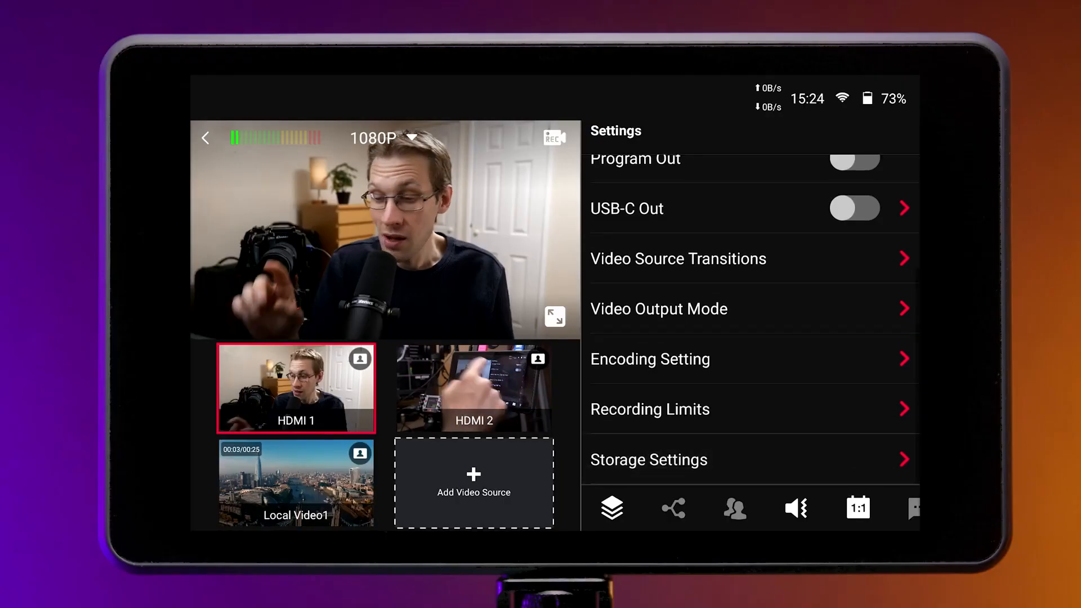
# In Storage Settings, switch recording storage to SD Card and return to Settings
pyautogui.click(649, 460)
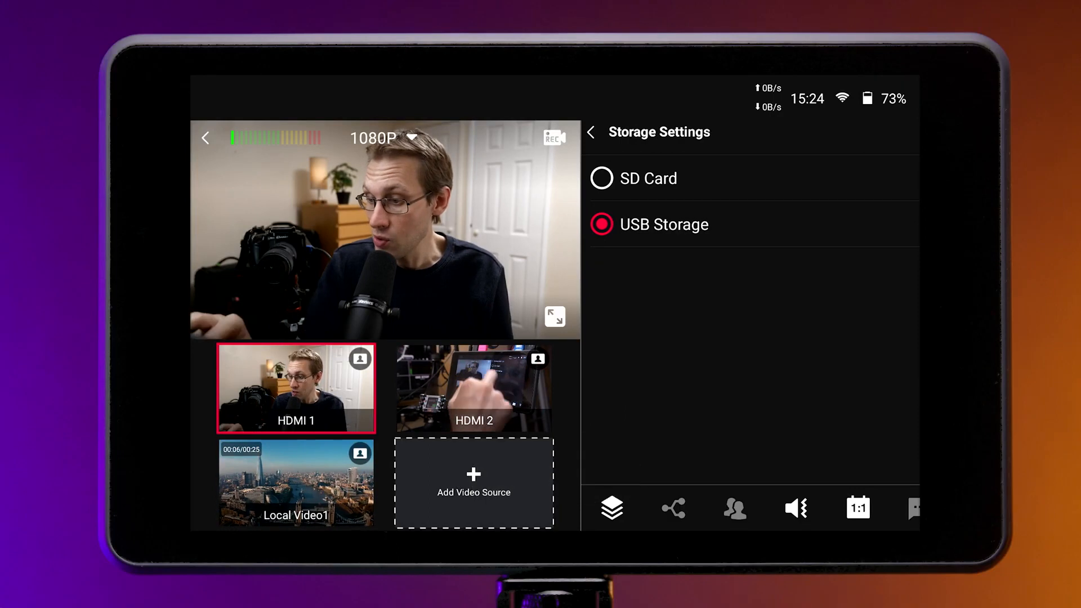
pyautogui.click(602, 178)
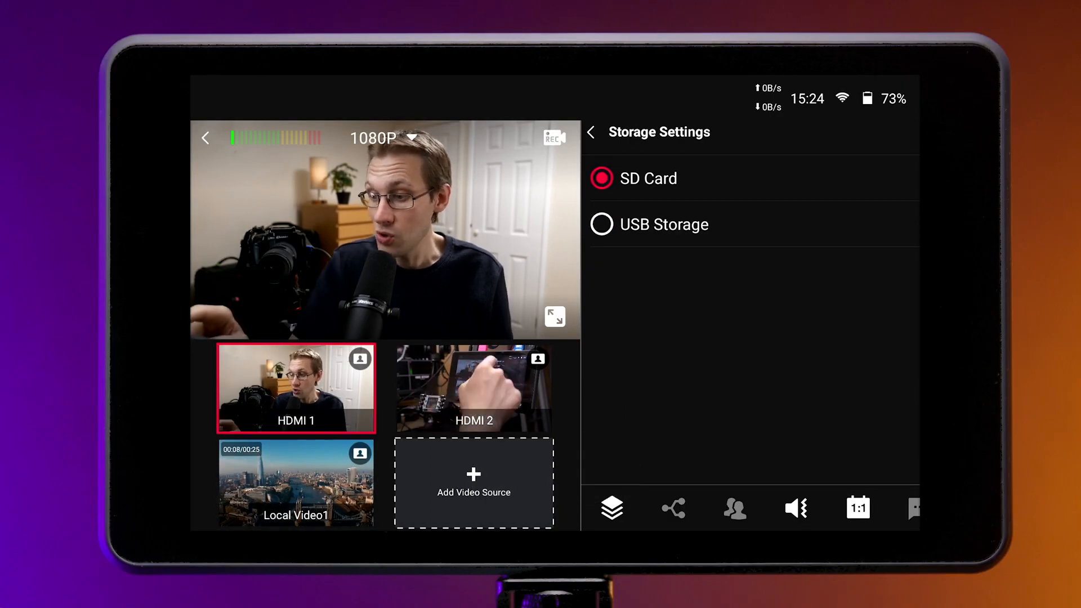
pyautogui.click(592, 131)
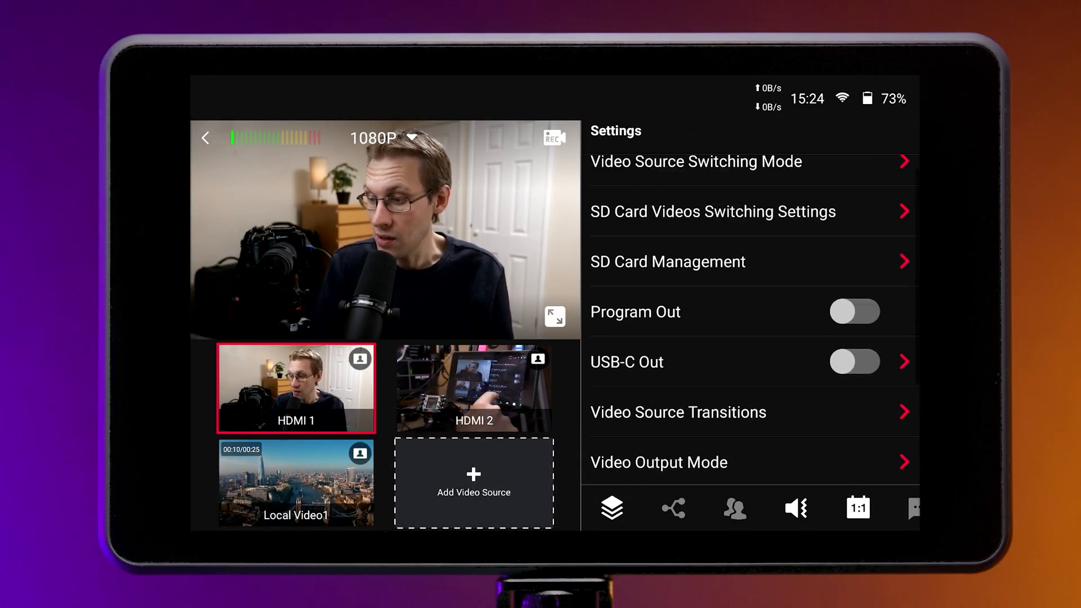